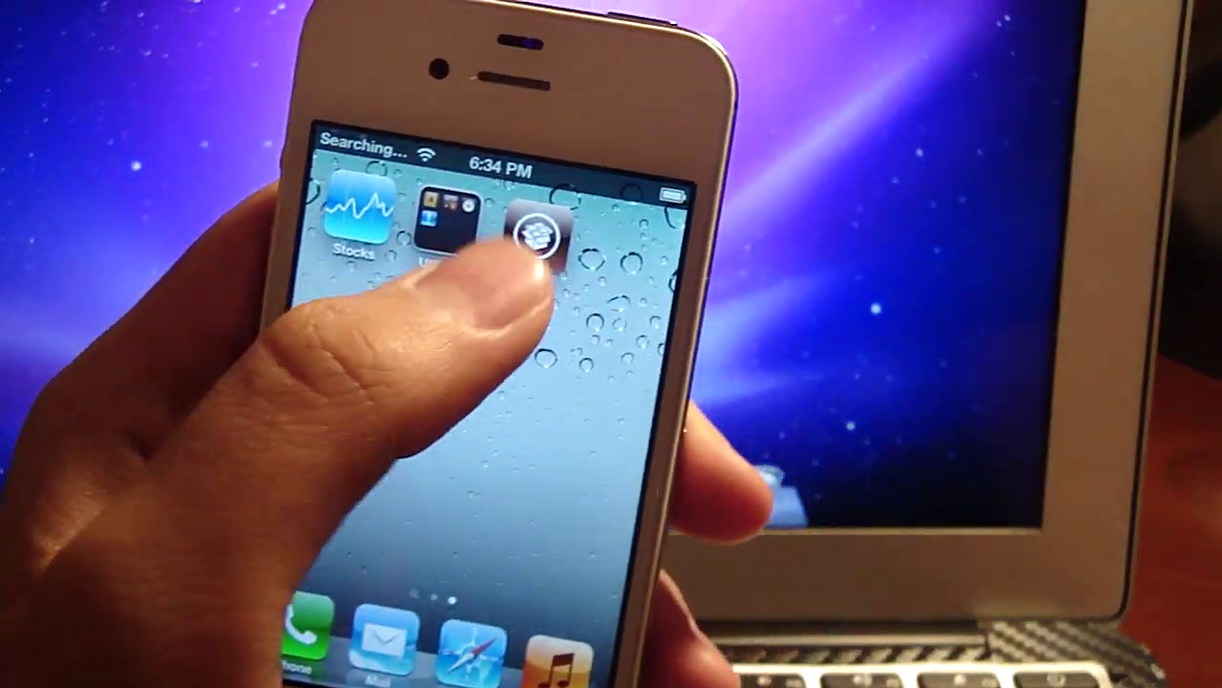
Launch Cydia from the home screen so its first-run Preparing Filesystem loader starts.
left_click(535, 229)
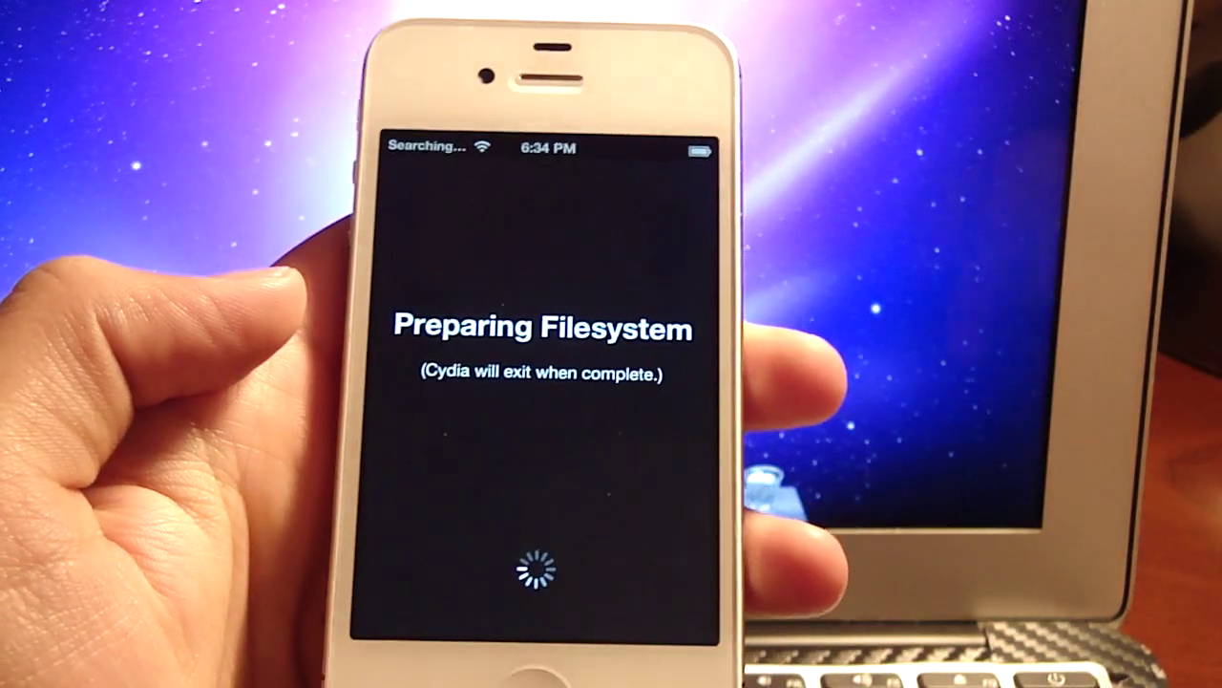